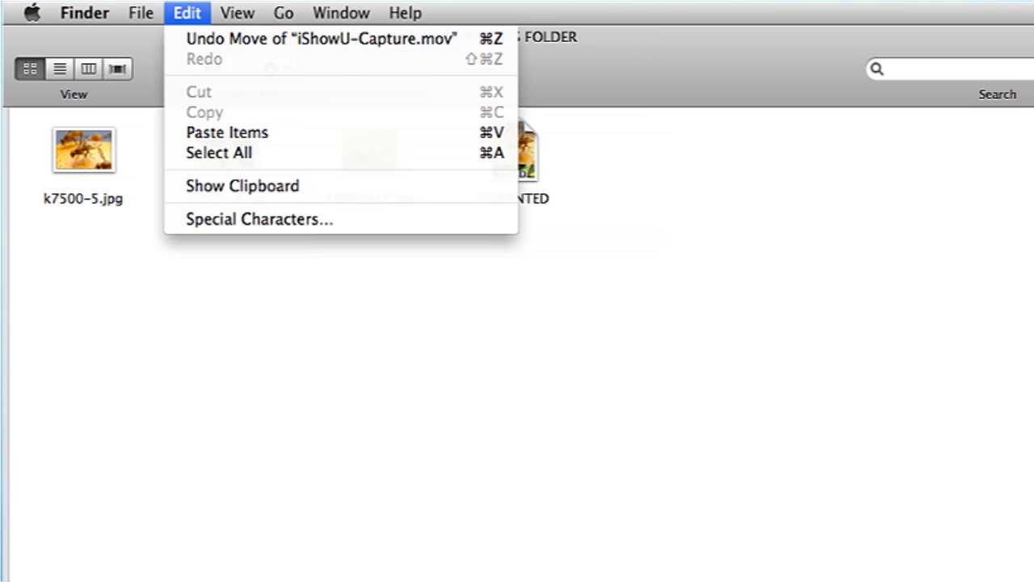
Select all four items in NEW PHOTOS FOLDER via Edit > Select All.
{"action": "left_click", "coordinate": [227, 132]}
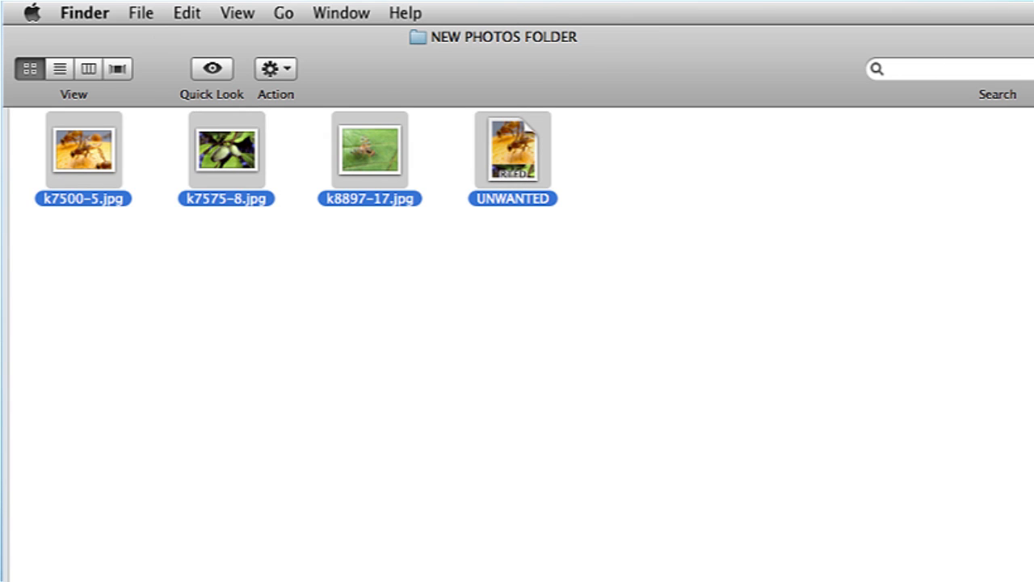
Paste copies of the three photos (k7500-5, k7575-8, k8897-17) into the folder via Edit > Paste Items.
{"action": "left_click", "coordinate": [187, 13]}
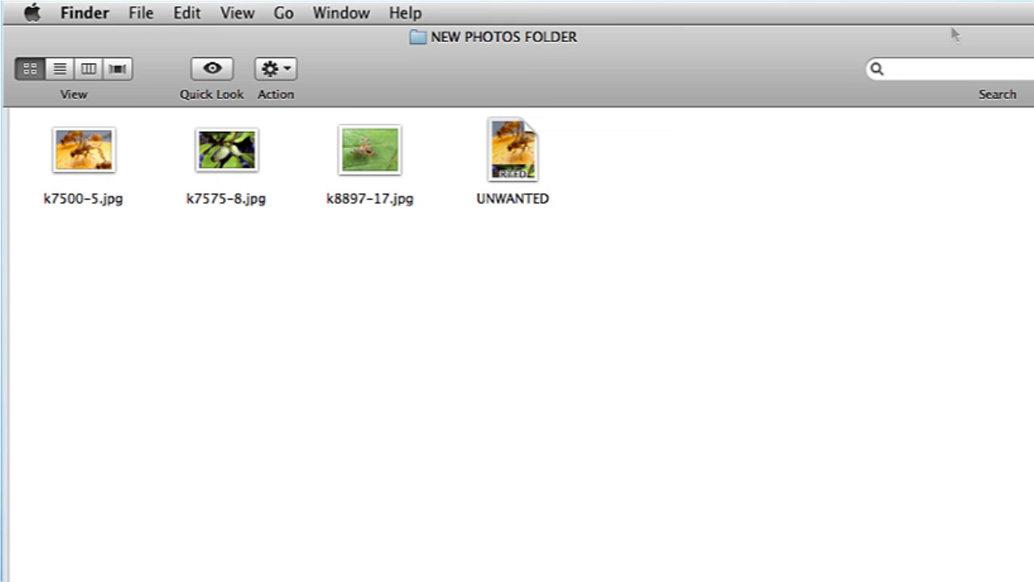
{"action": "left_click", "coordinate": [186, 12]}
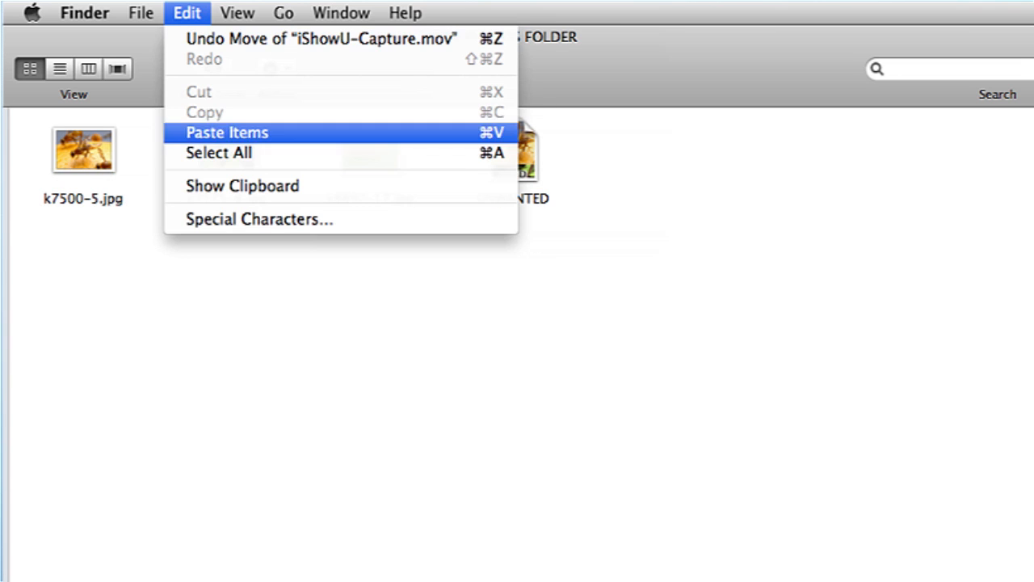
{"action": "left_click", "coordinate": [226, 133]}
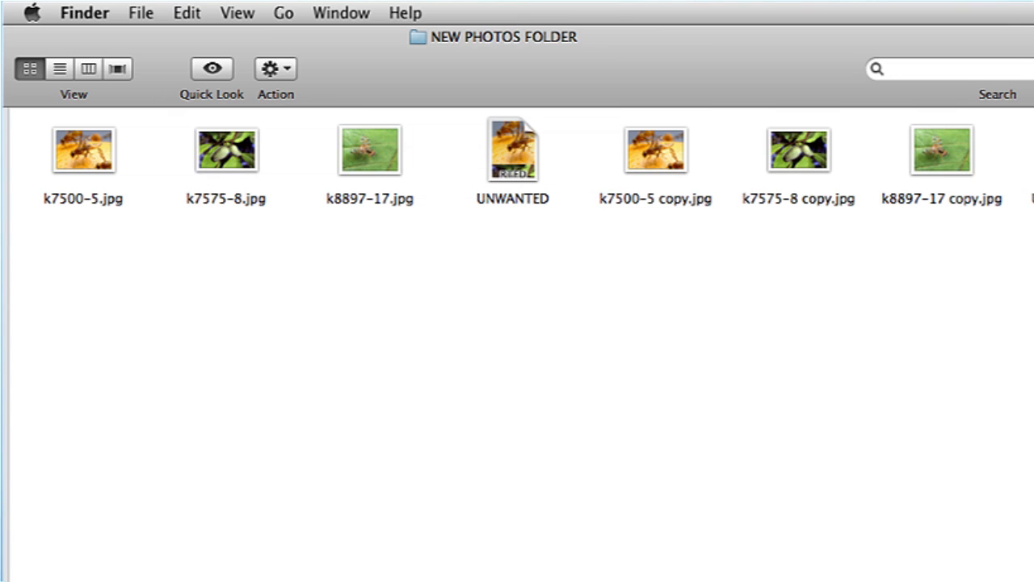